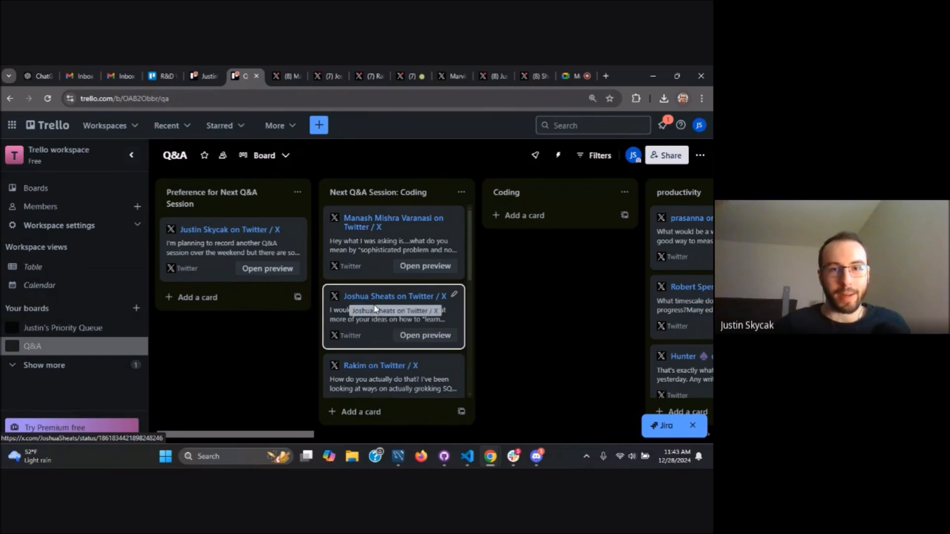
{"action": "left_click", "coordinate": [283, 76]}
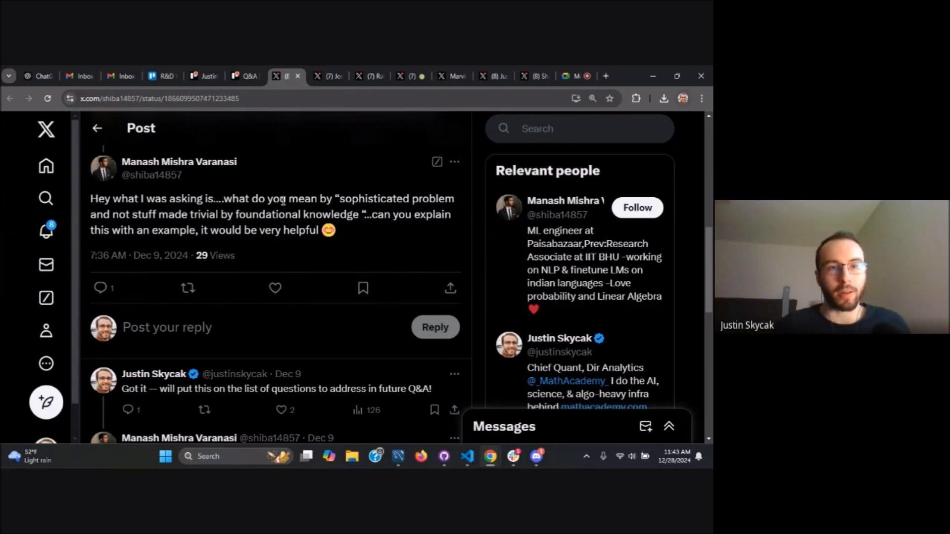
Scroll up to the original Justin Skycak post with the five-step data science advice.
{"action": "scroll", "scroll_direction": "up", "scroll_amount": 3}
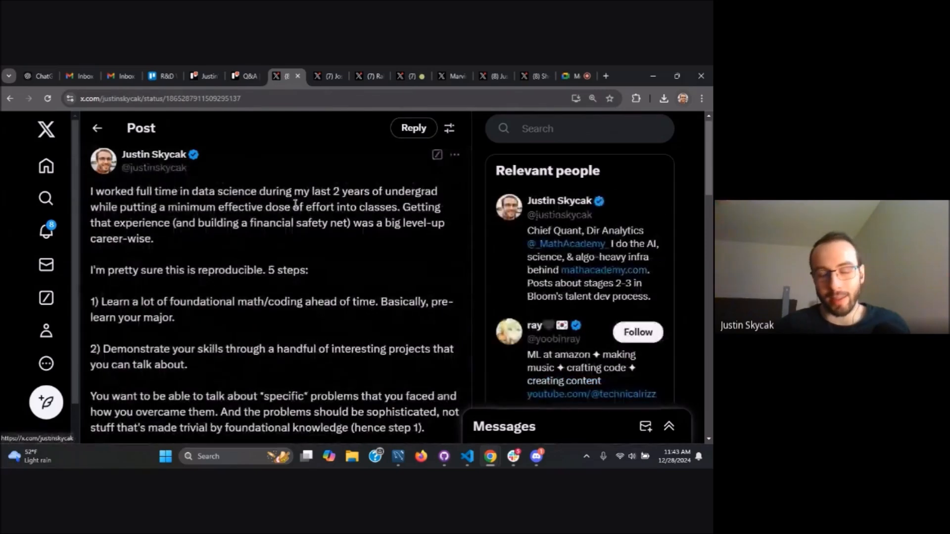
{"action": "scroll", "scroll_direction": "down", "scroll_amount": 3}
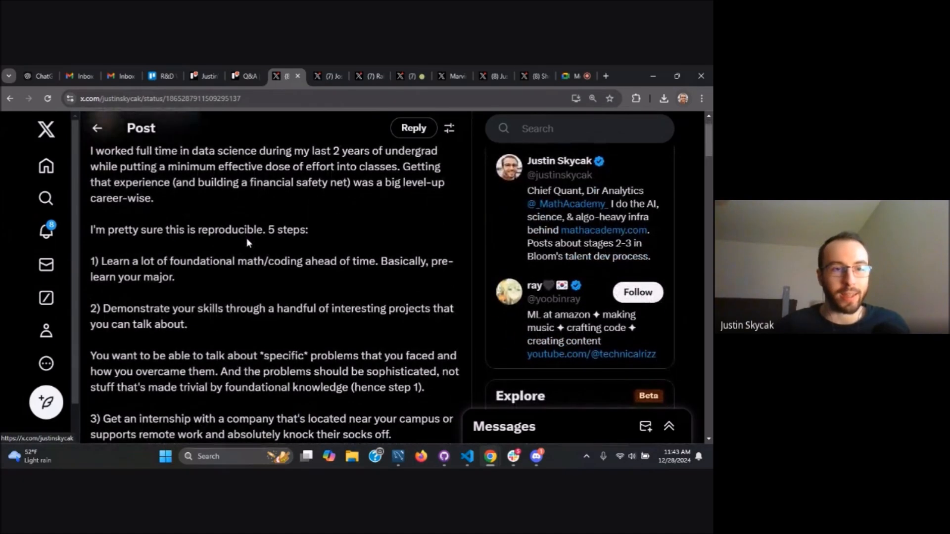
{"action": "scroll", "scroll_direction": "down", "scroll_amount": 3}
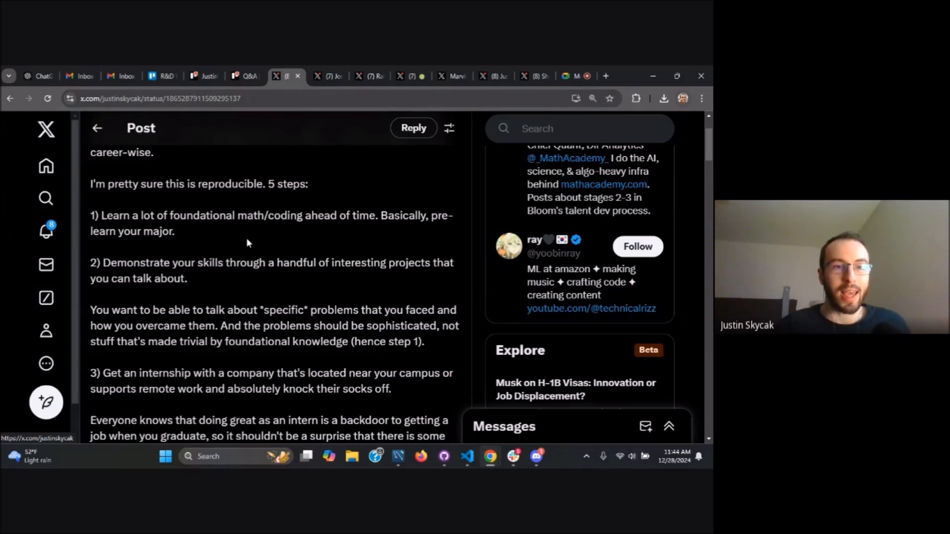
{"action": "scroll", "scroll_direction": "down", "scroll_amount": 3}
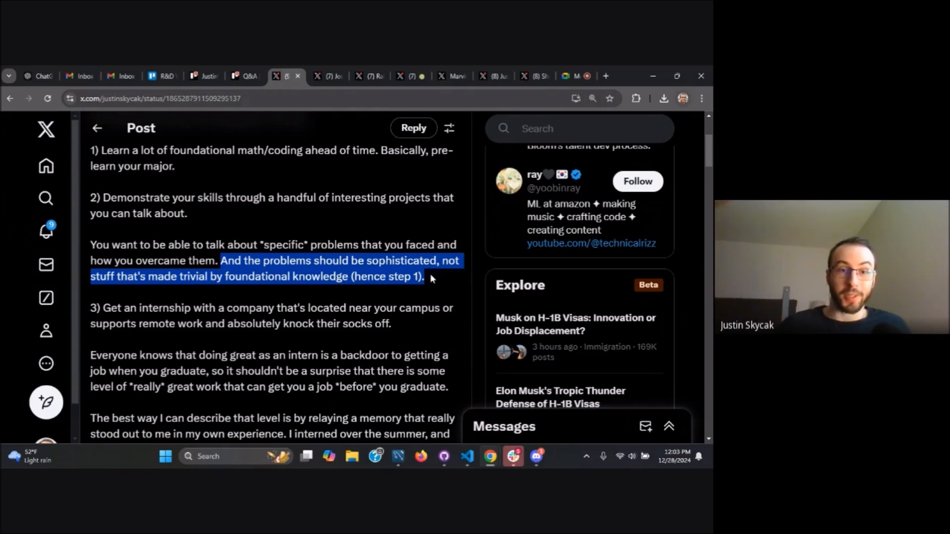
{"action": "mouse_move", "coordinate": [359, 179]}
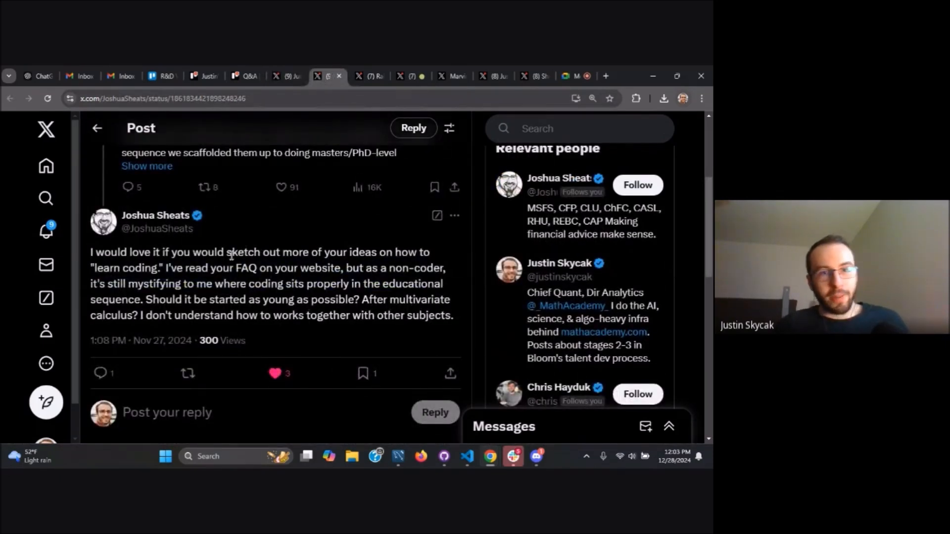
{"action": "mouse_move", "coordinate": [249, 231]}
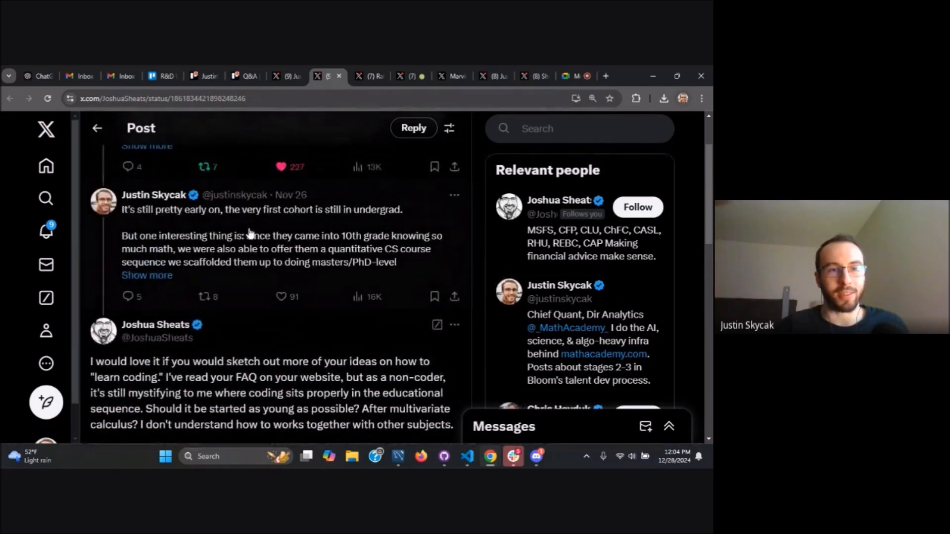
{"action": "scroll", "scroll_direction": "down", "scroll_amount": 3}
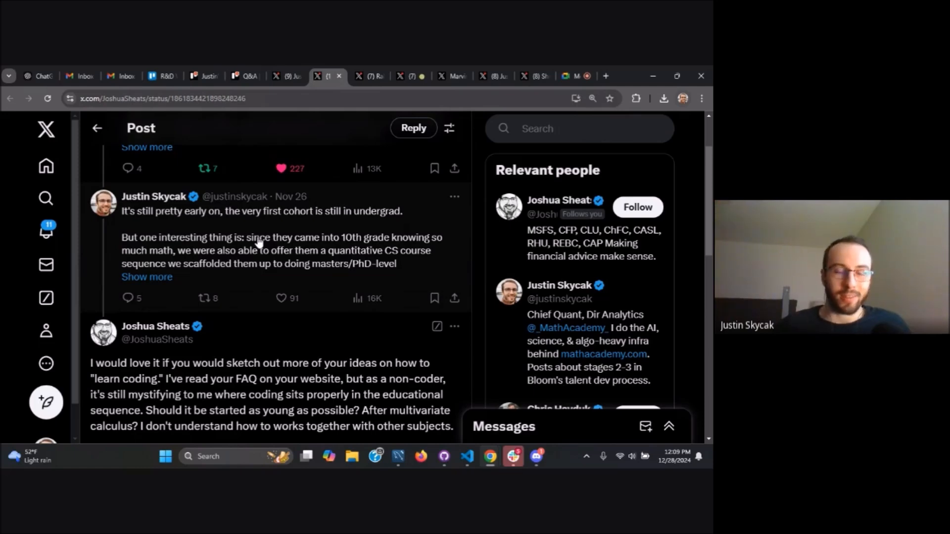
{"action": "scroll", "scroll_direction": "down", "scroll_amount": 3}
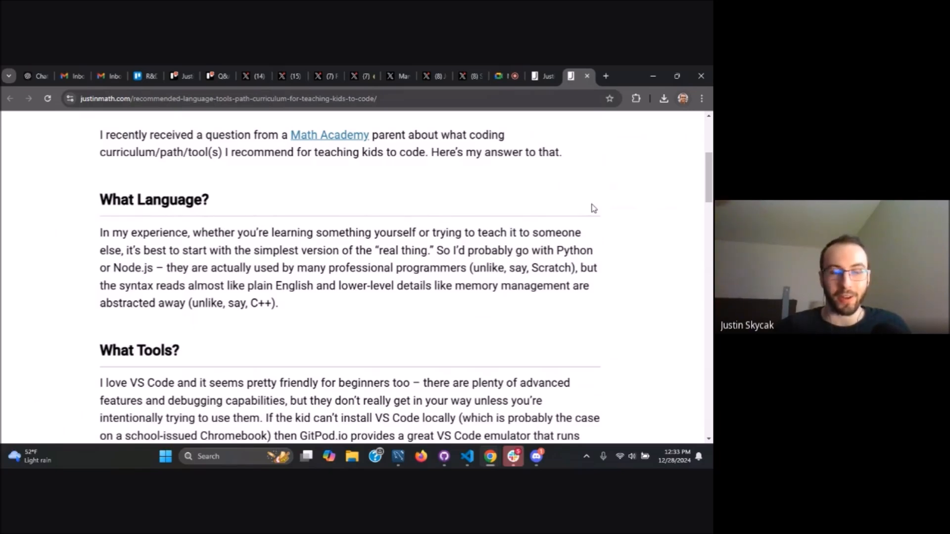
Scroll the blog to the tic-tac-toe starting path and the two failure modes passage.
{"action": "scroll", "scroll_direction": "down", "scroll_amount": 3}
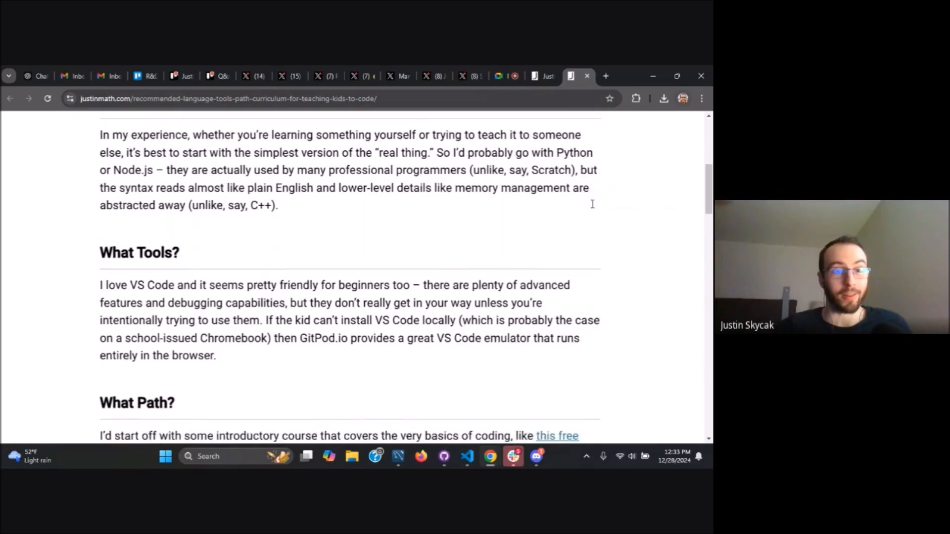
{"action": "scroll", "scroll_direction": "down", "scroll_amount": 3}
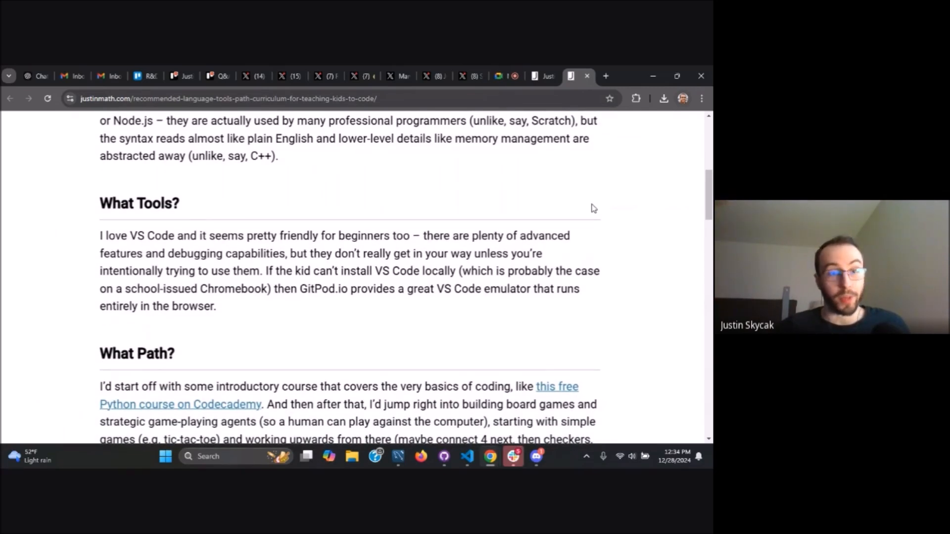
{"action": "scroll", "scroll_direction": "down", "scroll_amount": 3}
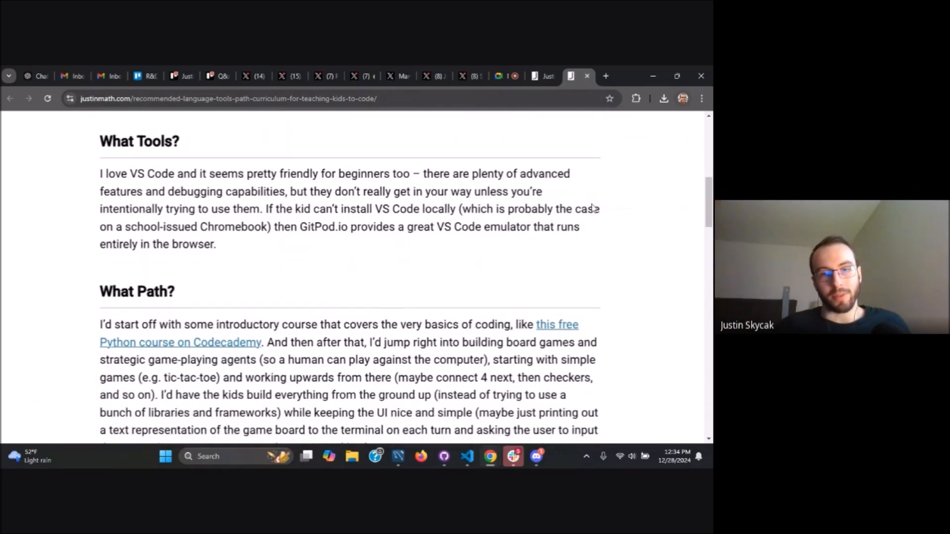
{"action": "scroll", "scroll_direction": "down", "scroll_amount": 3}
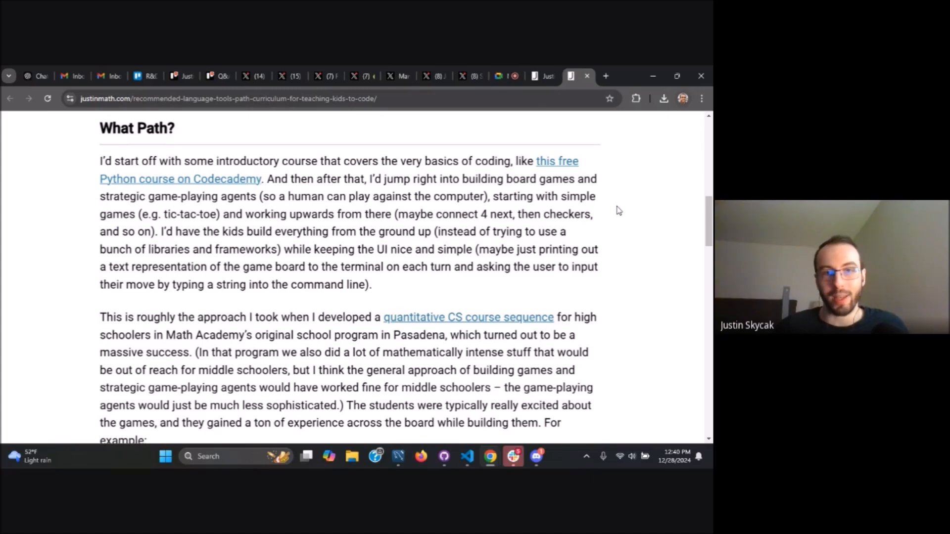
{"action": "scroll", "scroll_direction": "down", "scroll_amount": 3}
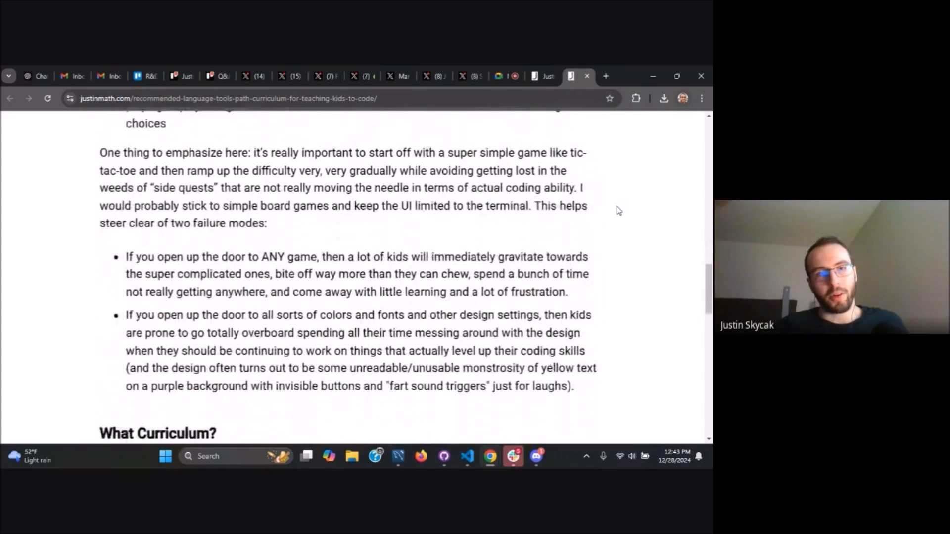
{"action": "scroll", "scroll_direction": "down", "scroll_amount": 3}
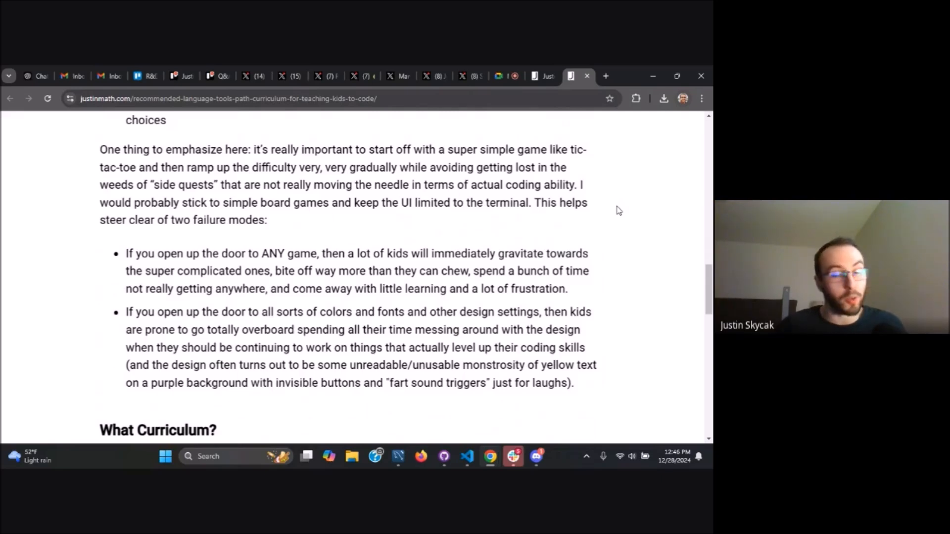
{"action": "scroll", "scroll_direction": "down", "scroll_amount": 3}
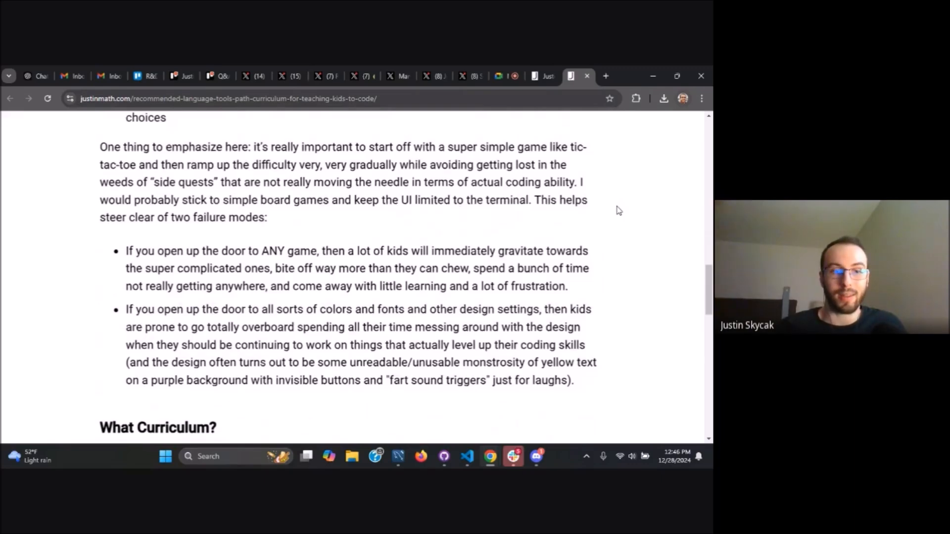
Scroll back up the blog post before returning to Joshua Sheats's coding-sequence question on X.
{"action": "scroll", "scroll_direction": "up", "scroll_amount": 3}
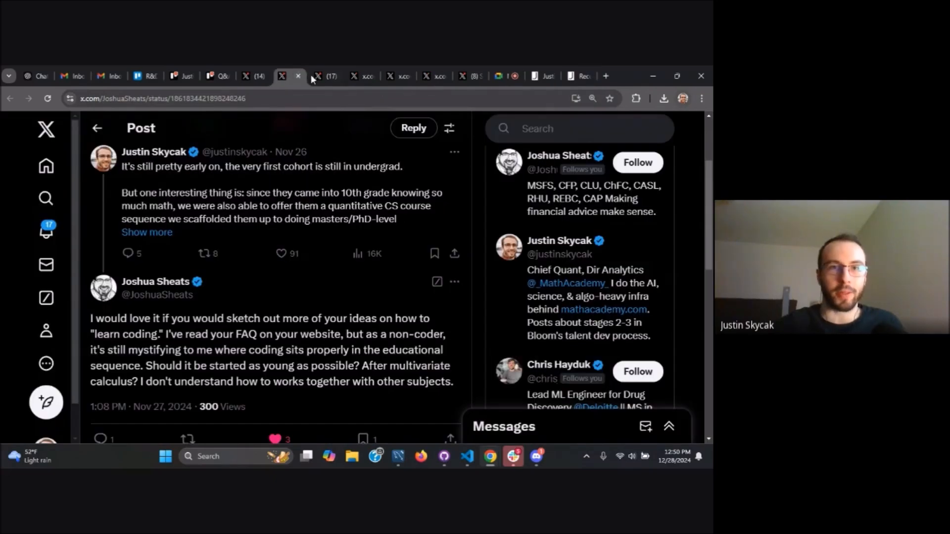
Move to the SQL questions, landing on the reply asking how SQL was learned after getting a job.
{"action": "left_click", "coordinate": [298, 76]}
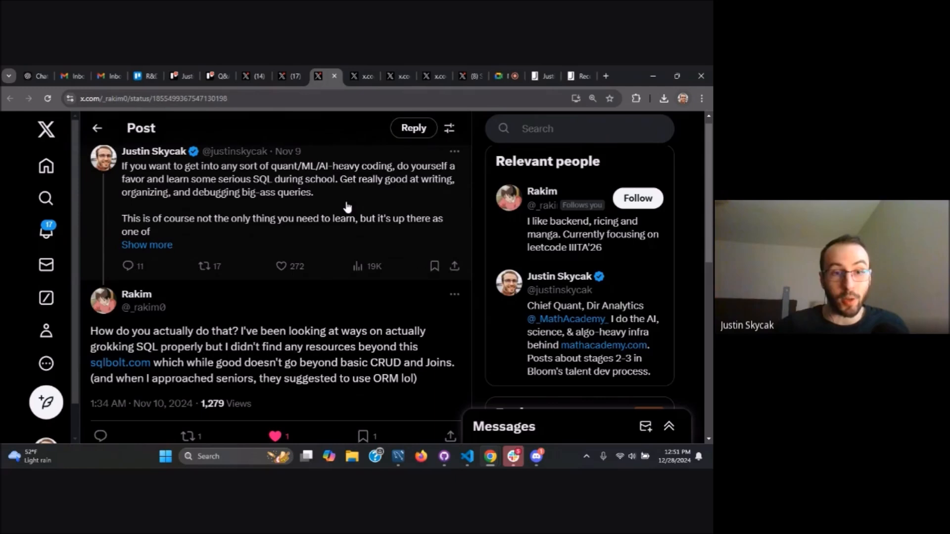
{"action": "scroll", "scroll_direction": "down", "scroll_amount": 3}
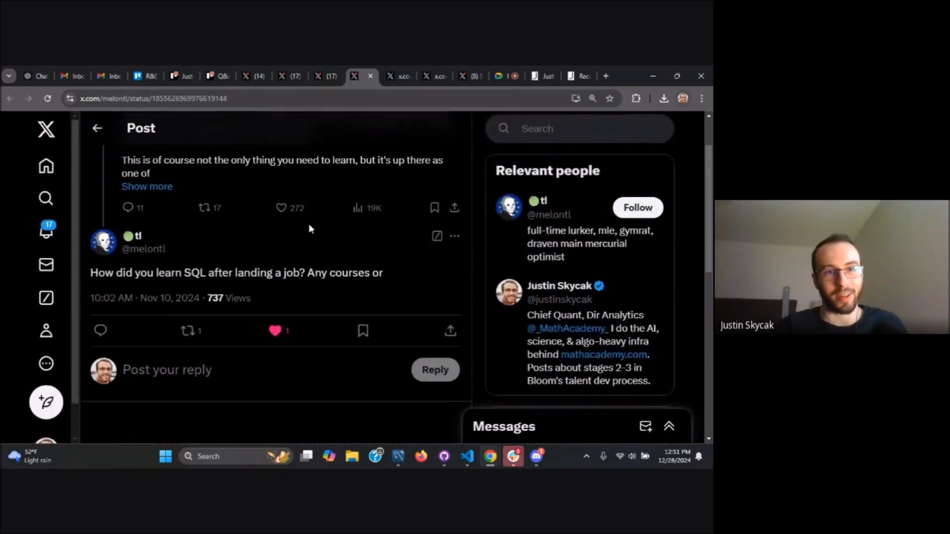
{"action": "mouse_move", "coordinate": [310, 286]}
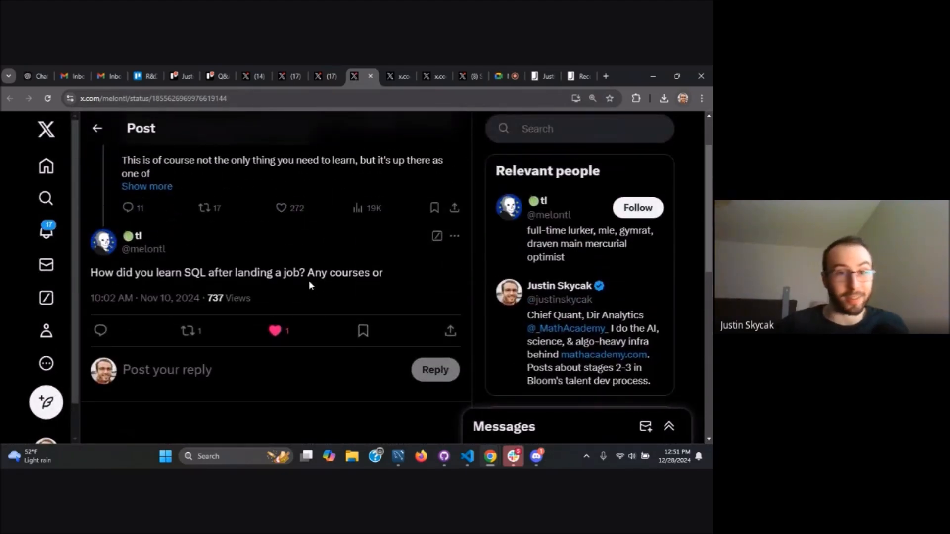